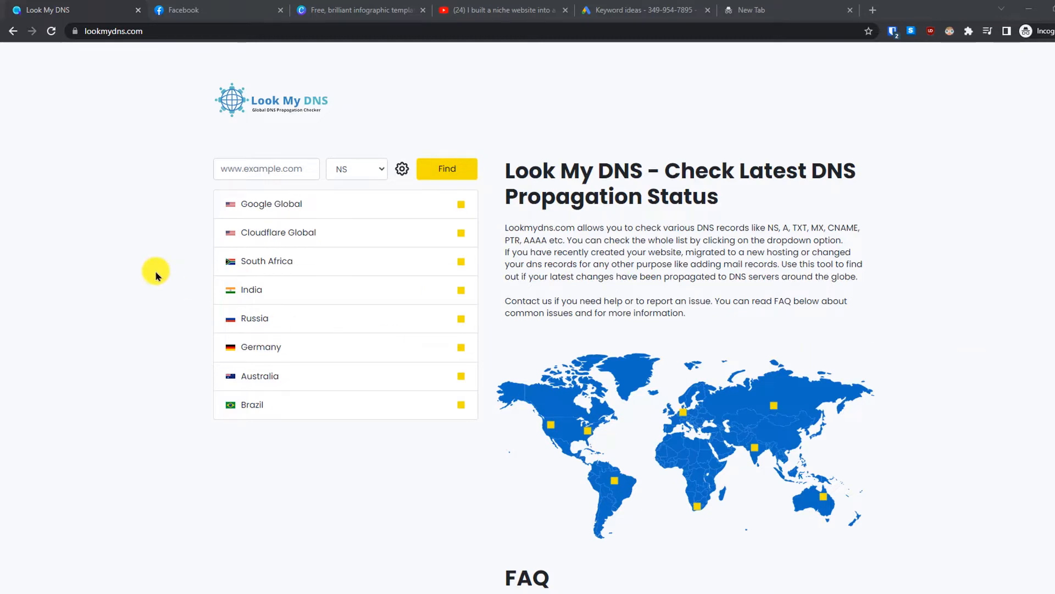
pyautogui.moveTo(93, 321)
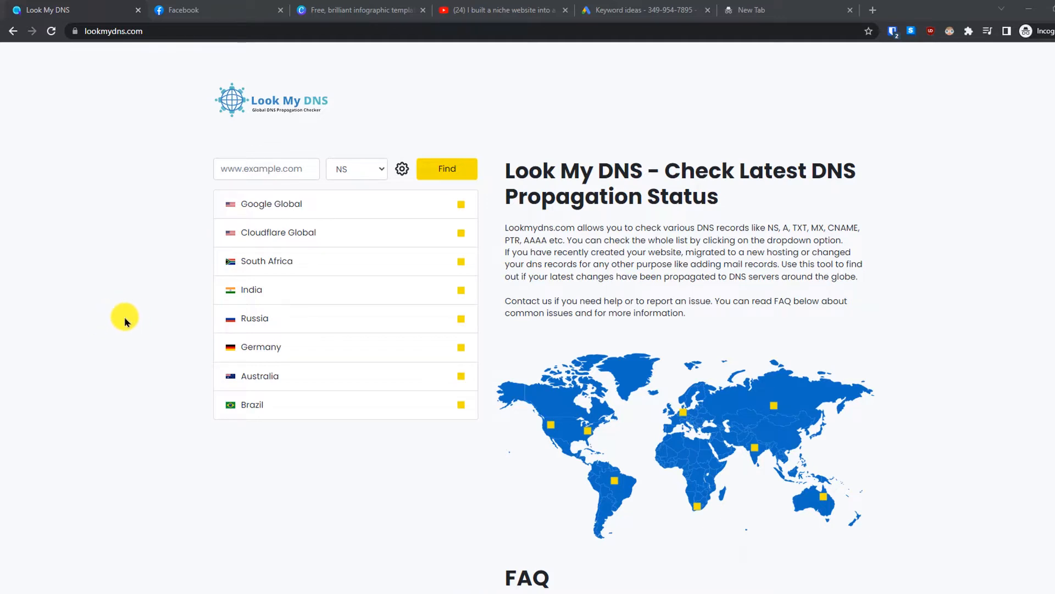
# Enter smarthelpguides.com as the domain and keep NS as the record type.
pyautogui.click(266, 168)
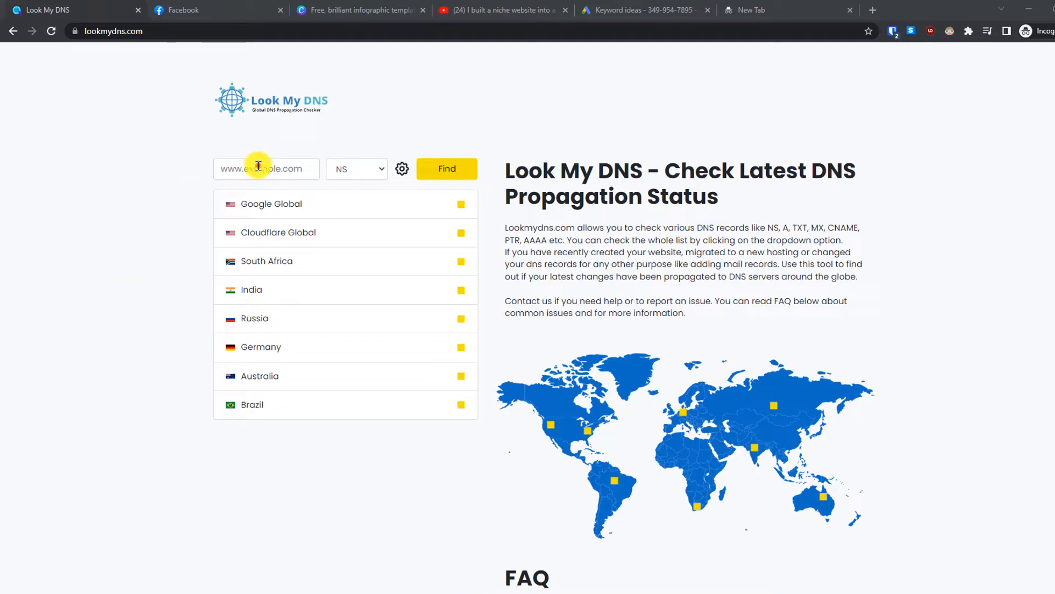
pyautogui.click(266, 168)
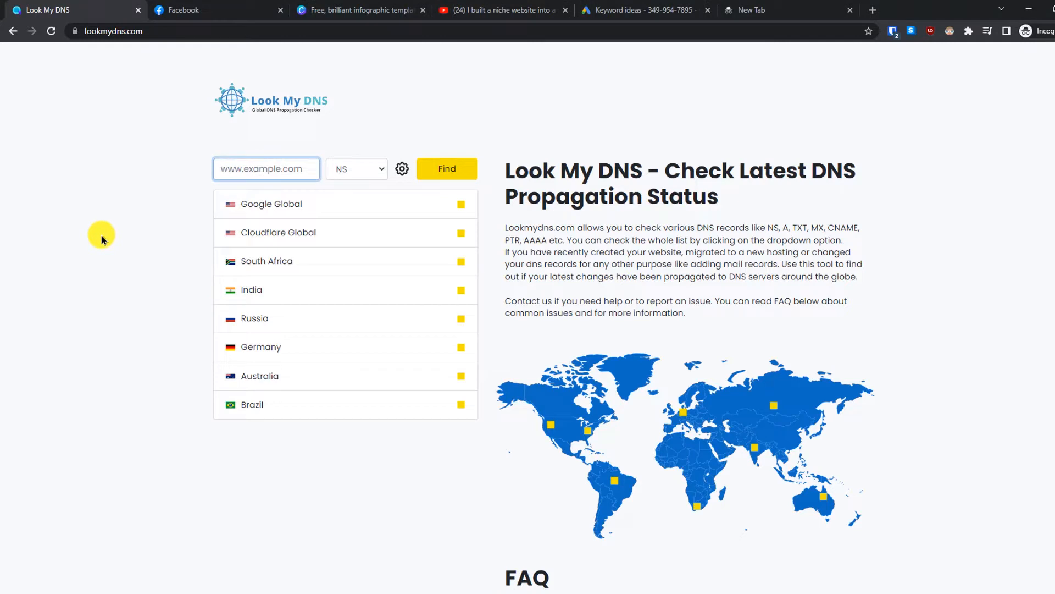
pyautogui.write('smarthelpguides')
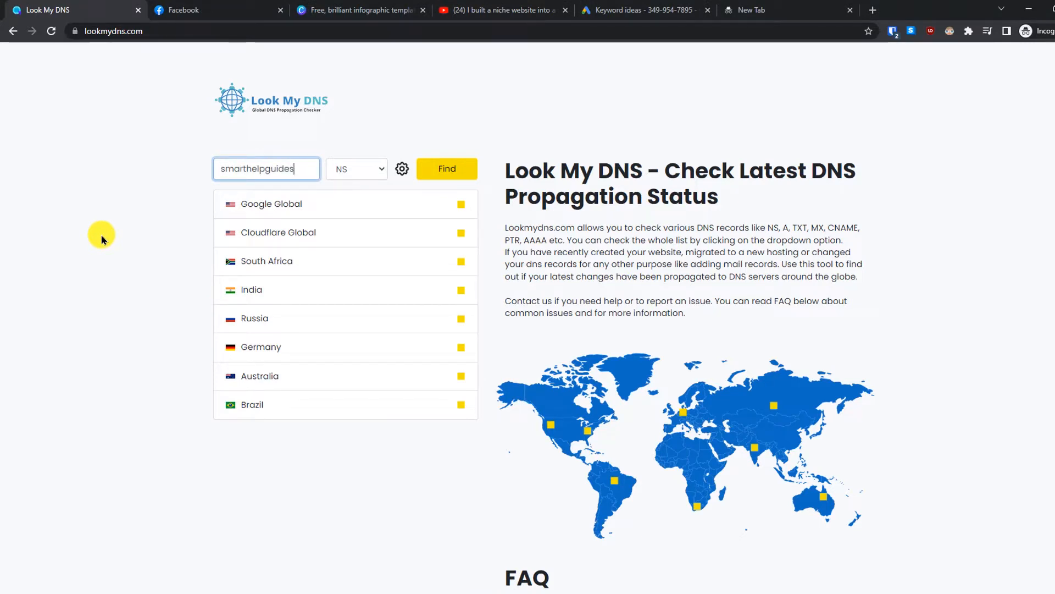
pyautogui.write('.com')
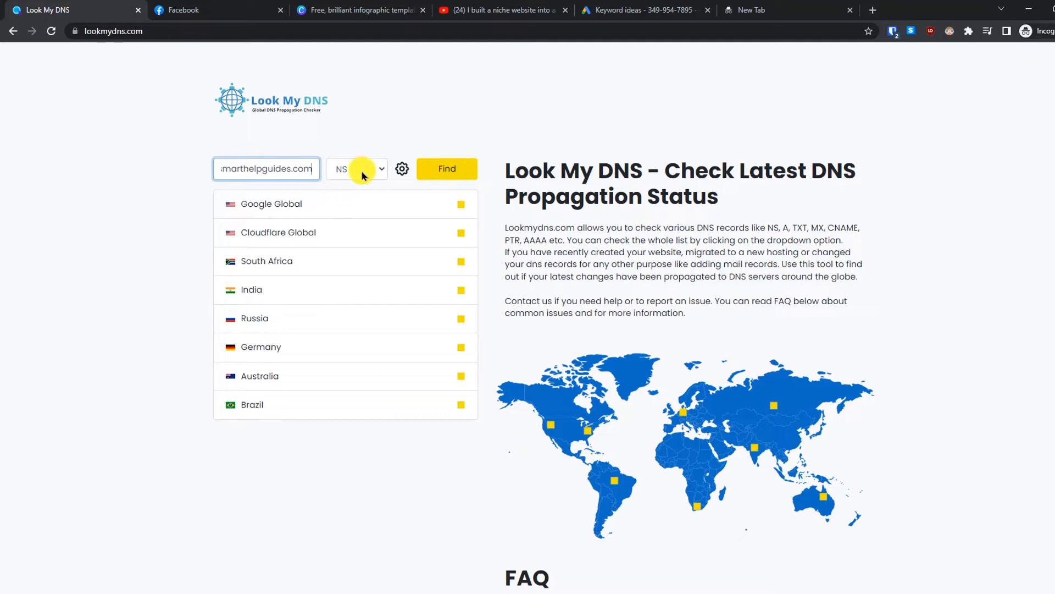
pyautogui.click(355, 168)
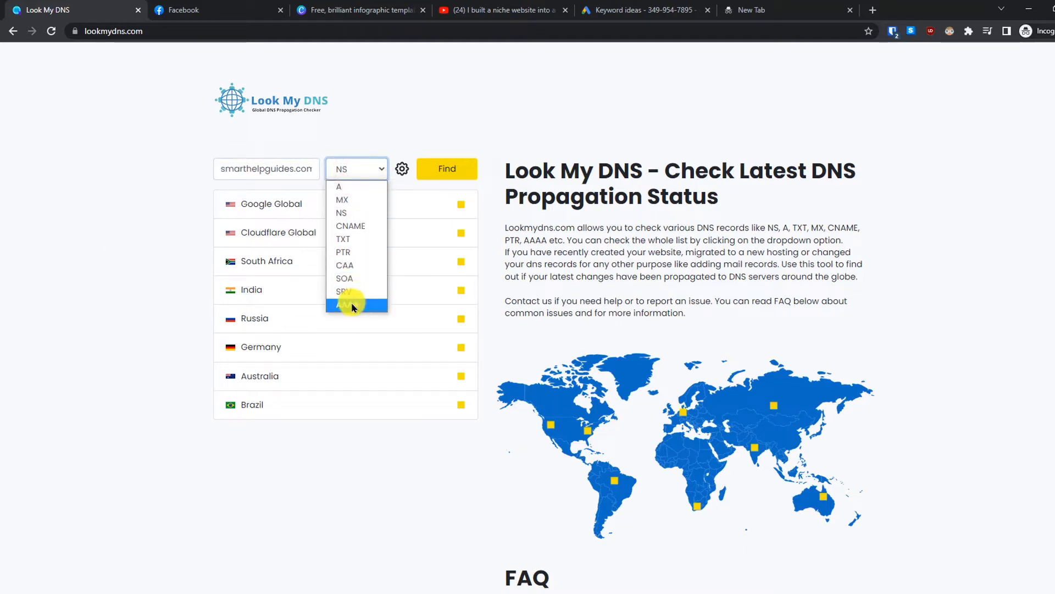
pyautogui.moveTo(348, 213)
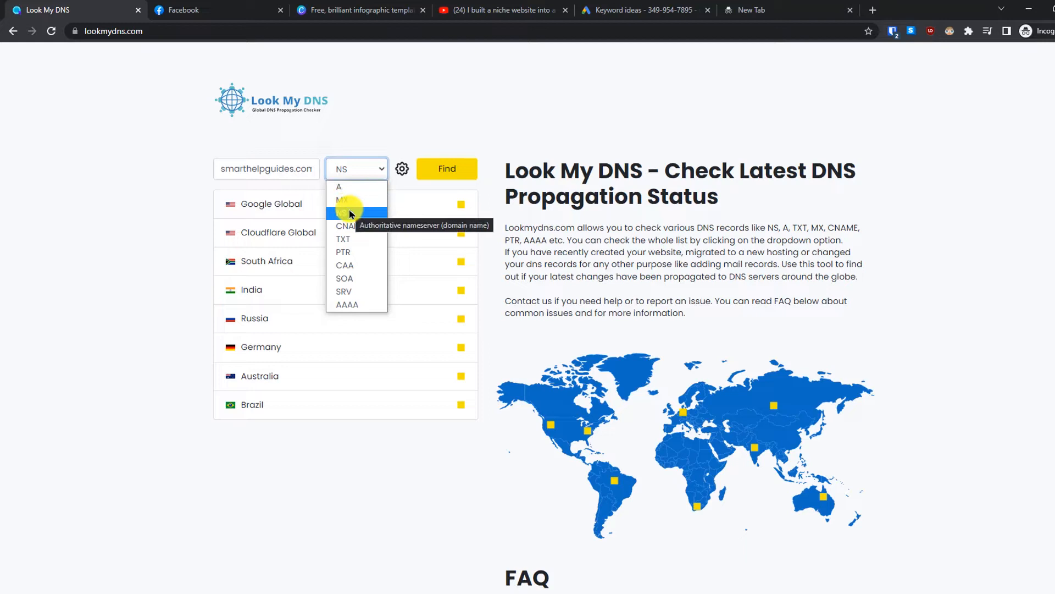
pyautogui.click(343, 213)
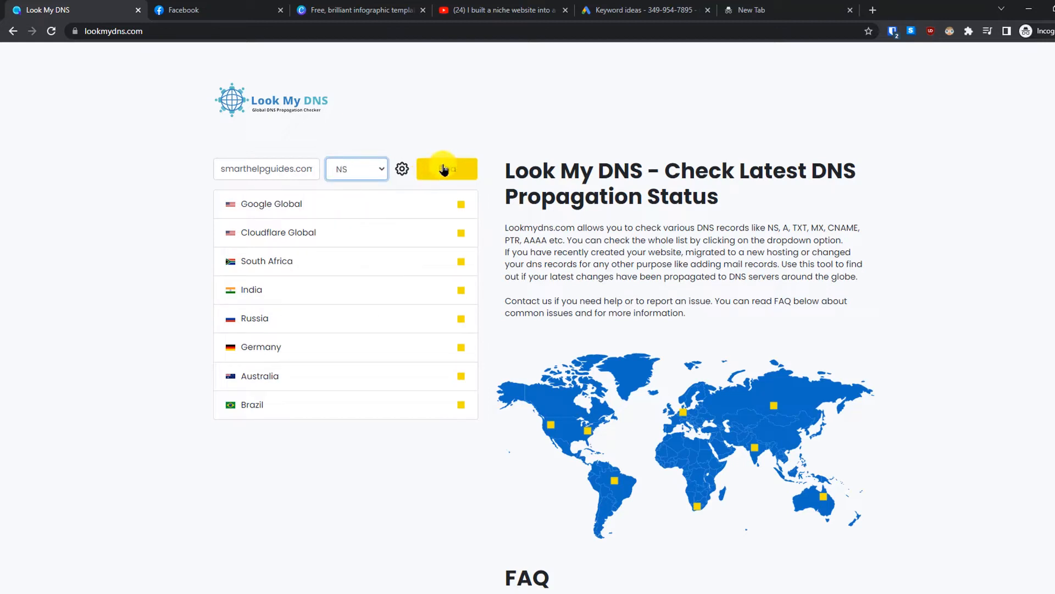
# Run the NS check; every location returns the anna and ivan Cloudflare name servers.
pyautogui.click(446, 169)
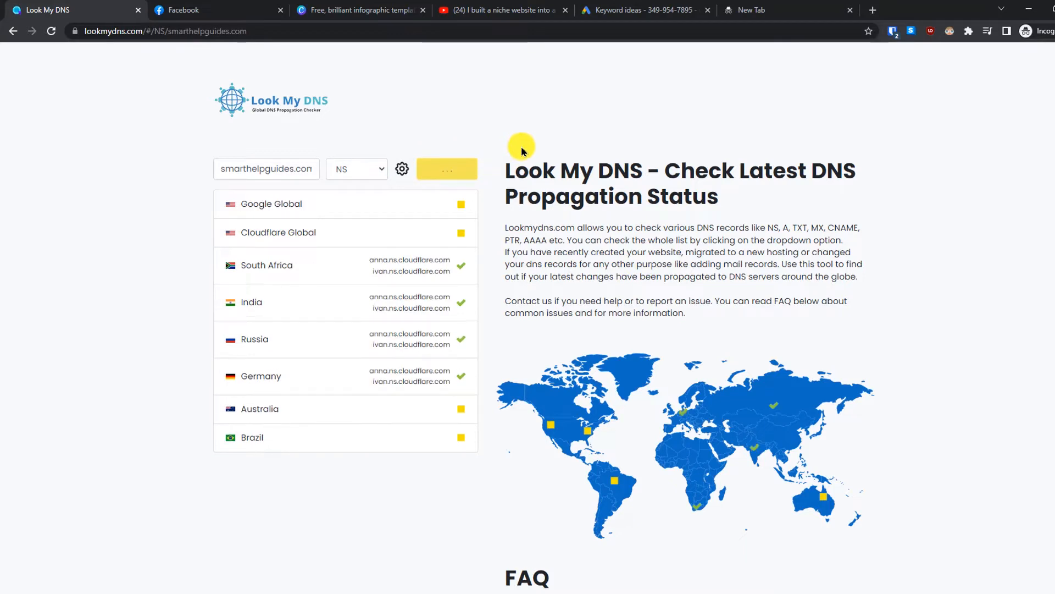
pyautogui.click(447, 169)
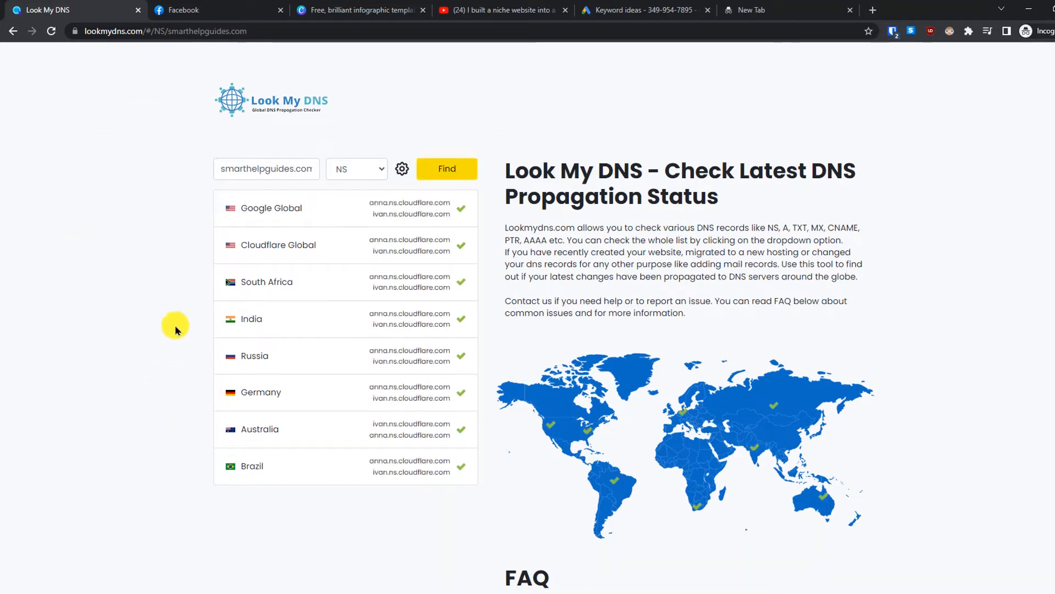
pyautogui.moveTo(291, 416)
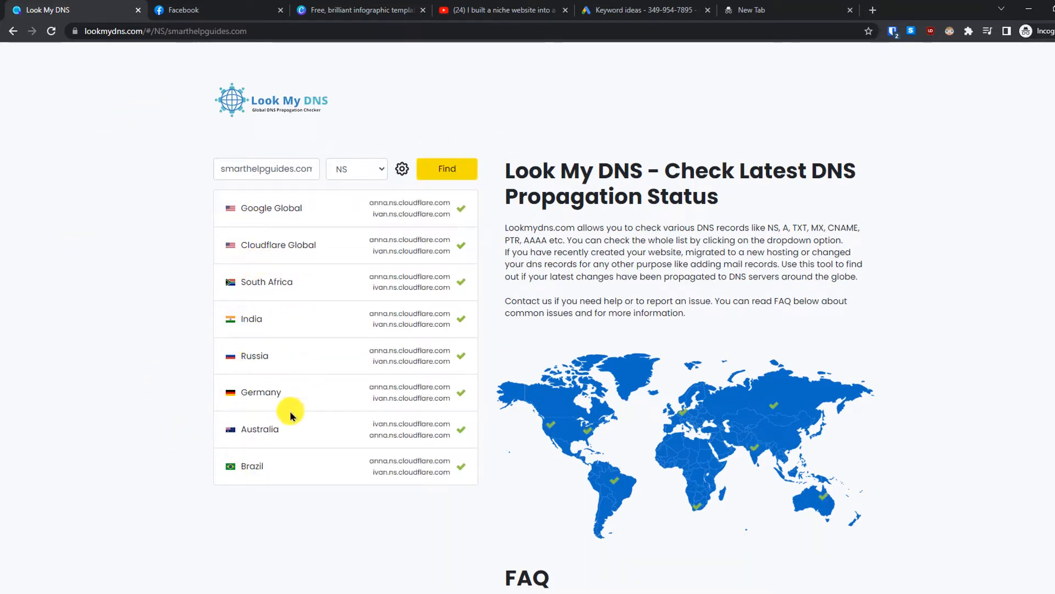
pyautogui.moveTo(362, 221)
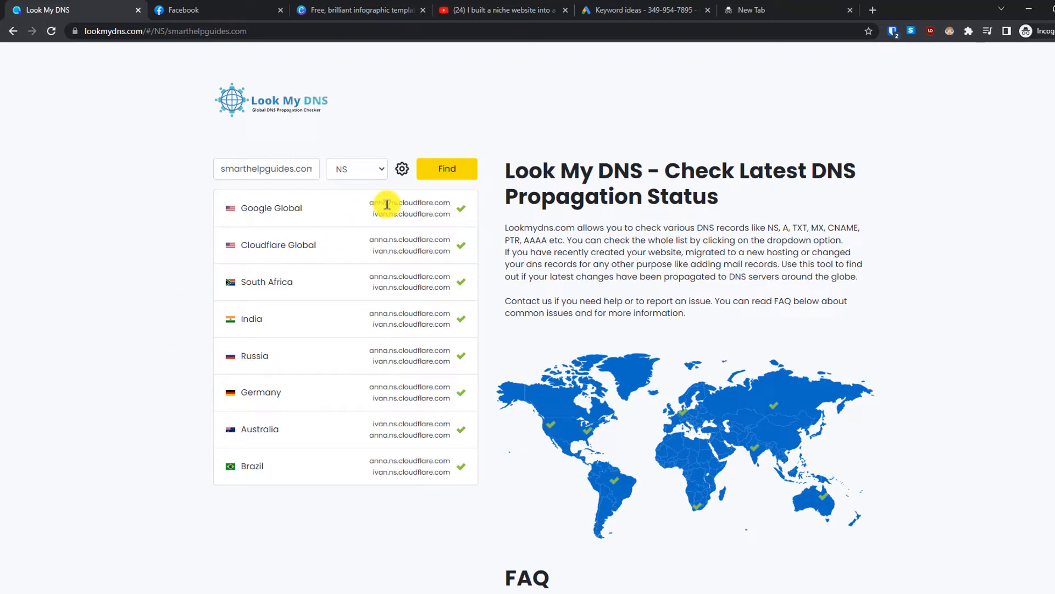
pyautogui.moveTo(374, 282)
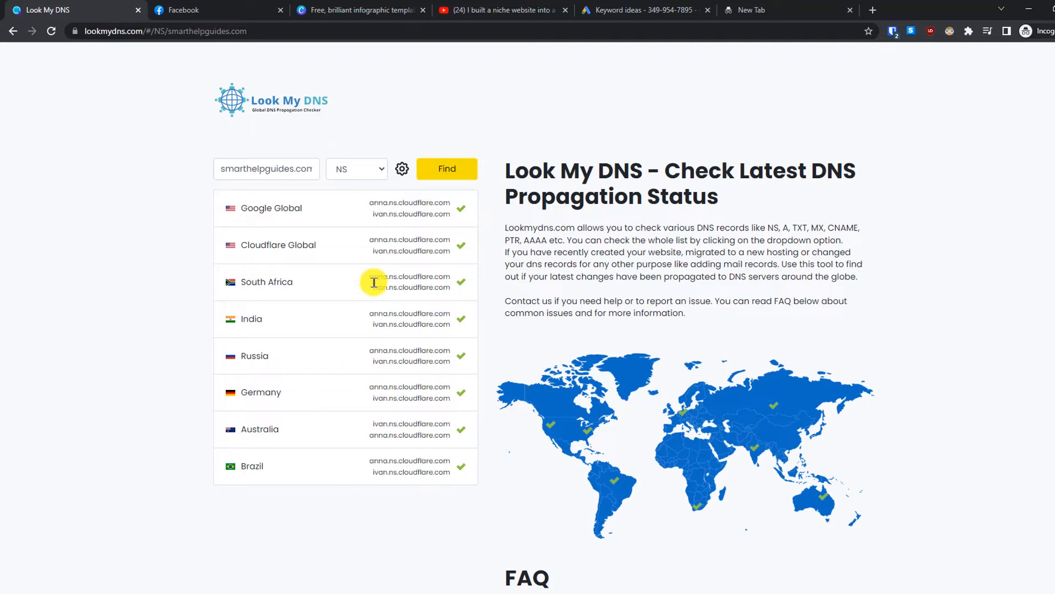
pyautogui.moveTo(30, 408)
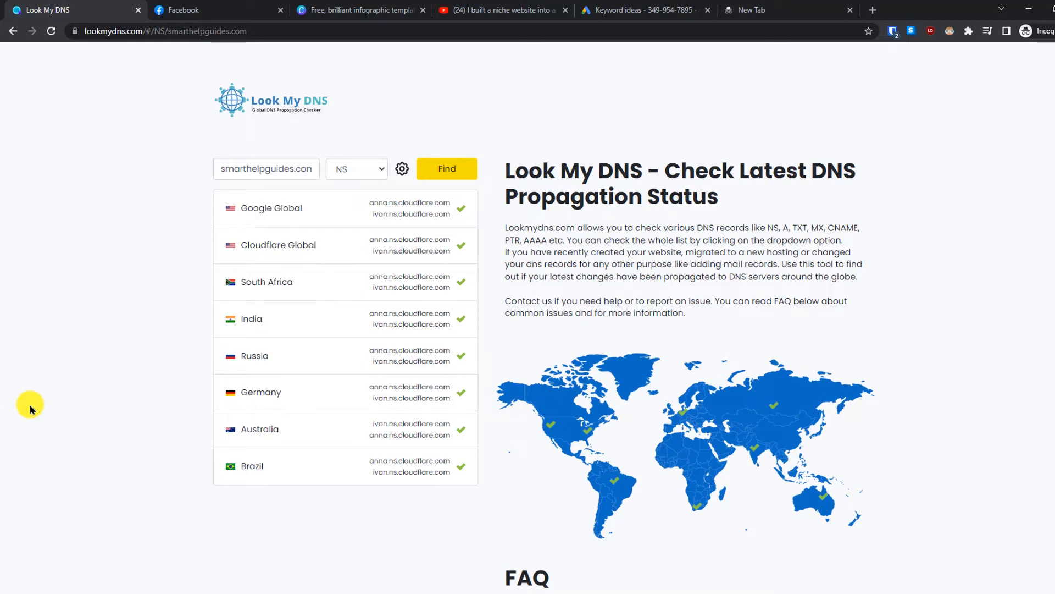
pyautogui.click(355, 168)
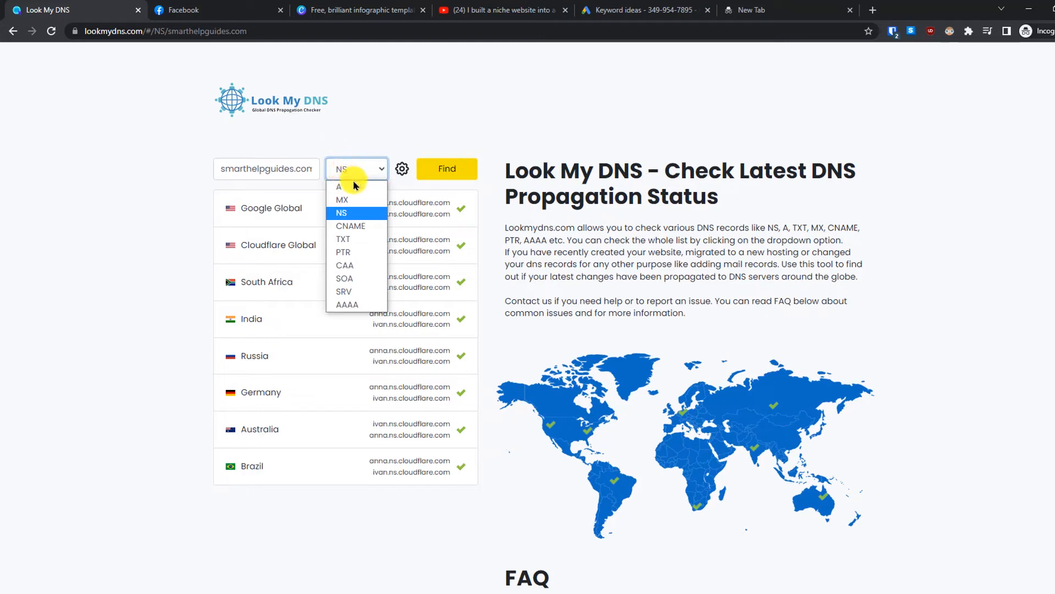
# Run an A-record check, returning addresses like 104.21.38.42 and 172.67.218.197.
pyautogui.click(338, 186)
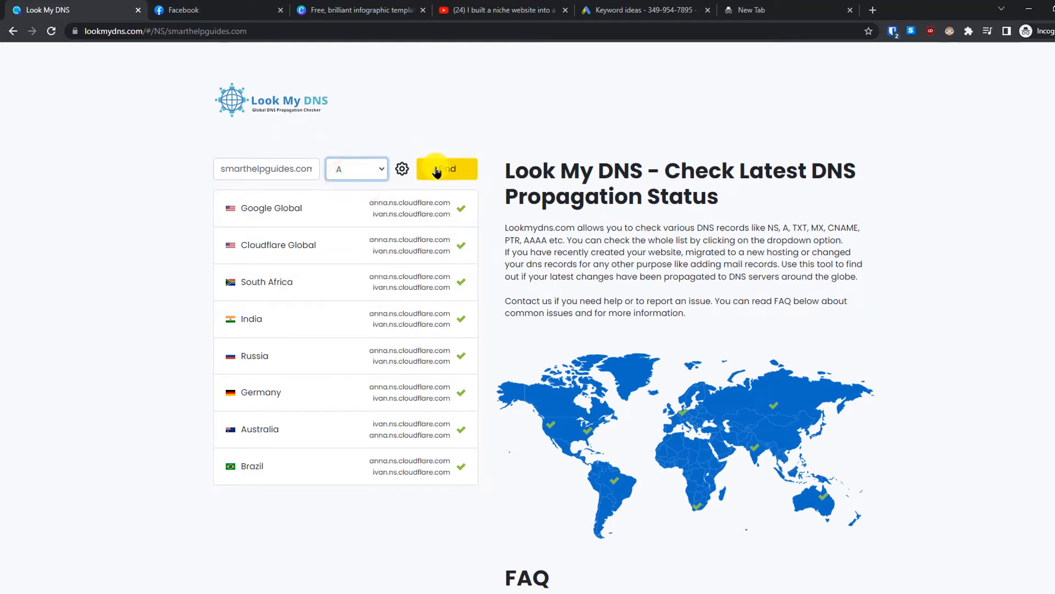
pyautogui.click(446, 168)
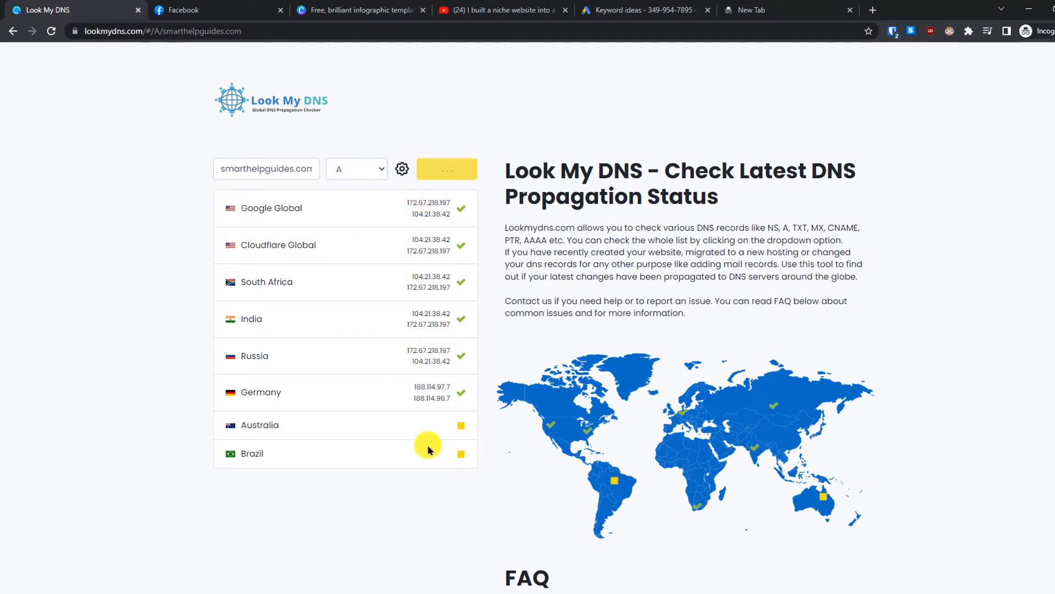
pyautogui.moveTo(258, 223)
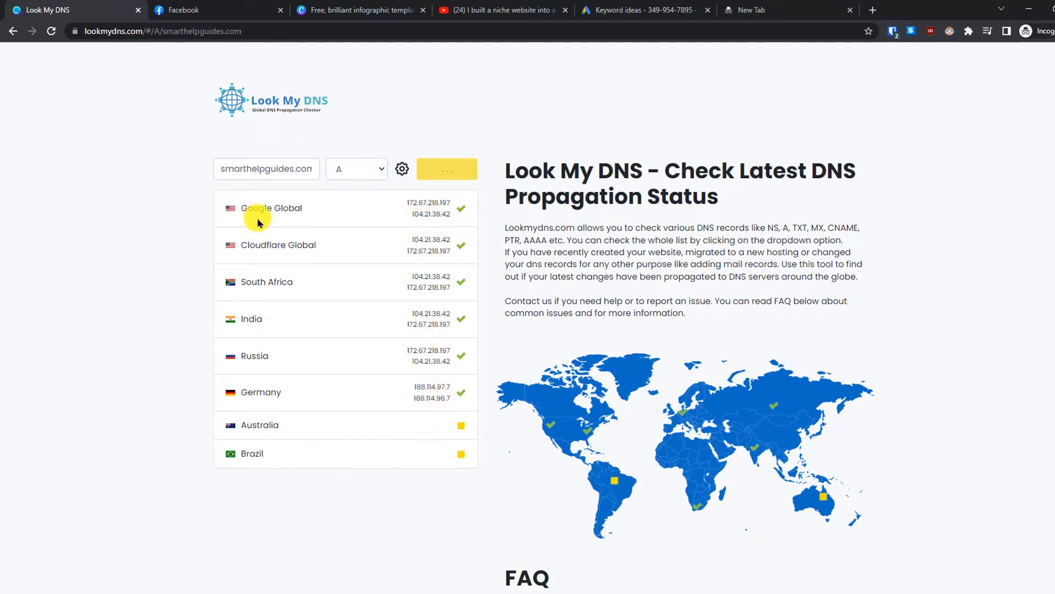
pyautogui.click(356, 168)
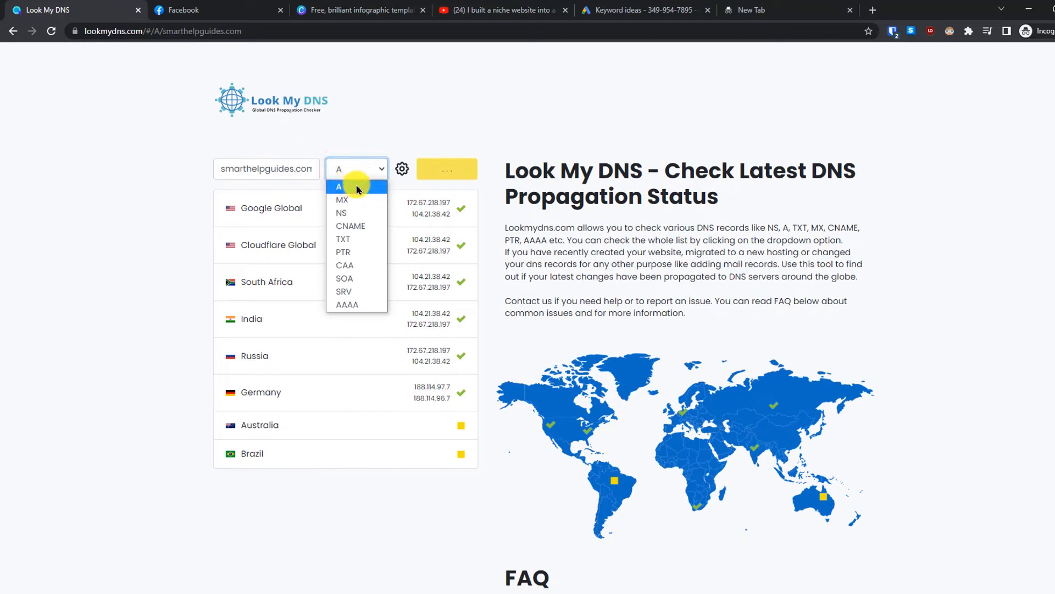
pyautogui.moveTo(350, 278)
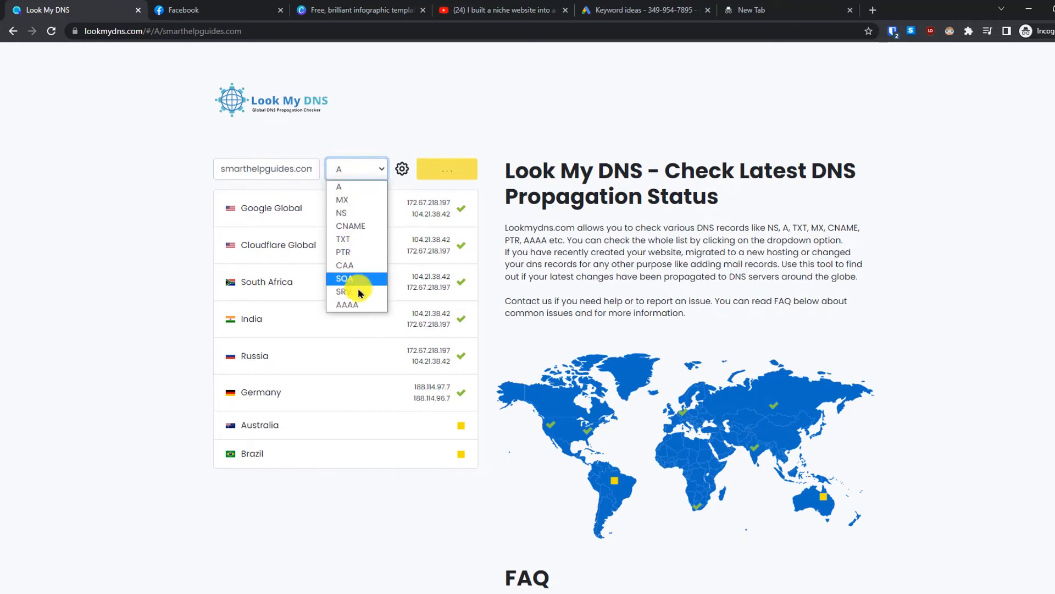
pyautogui.moveTo(350, 304)
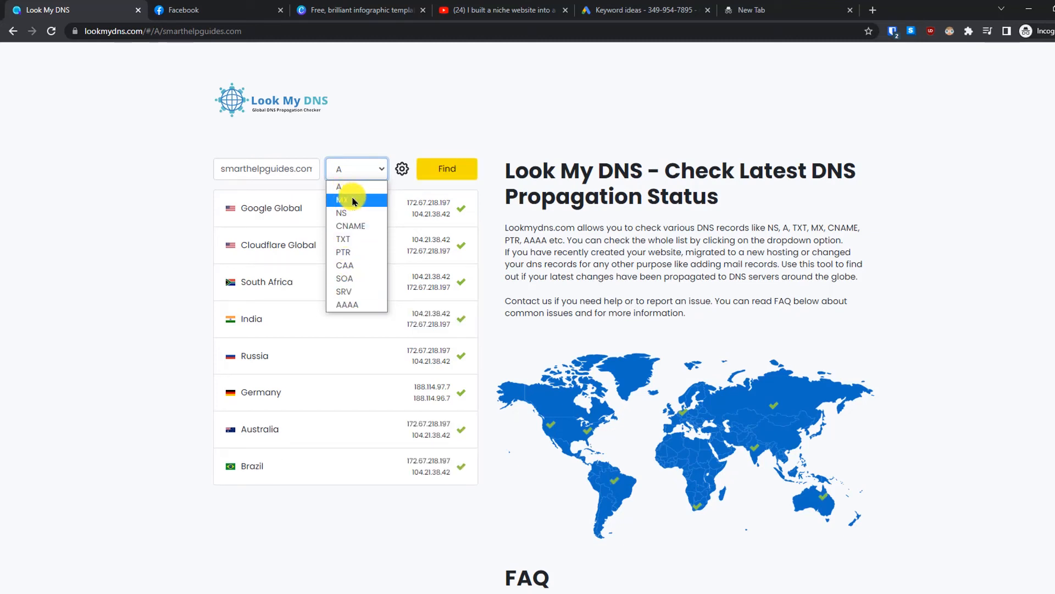
# Run an MX check, showing Google gmr-smtp-in mail servers for India and Australia.
pyautogui.click(343, 200)
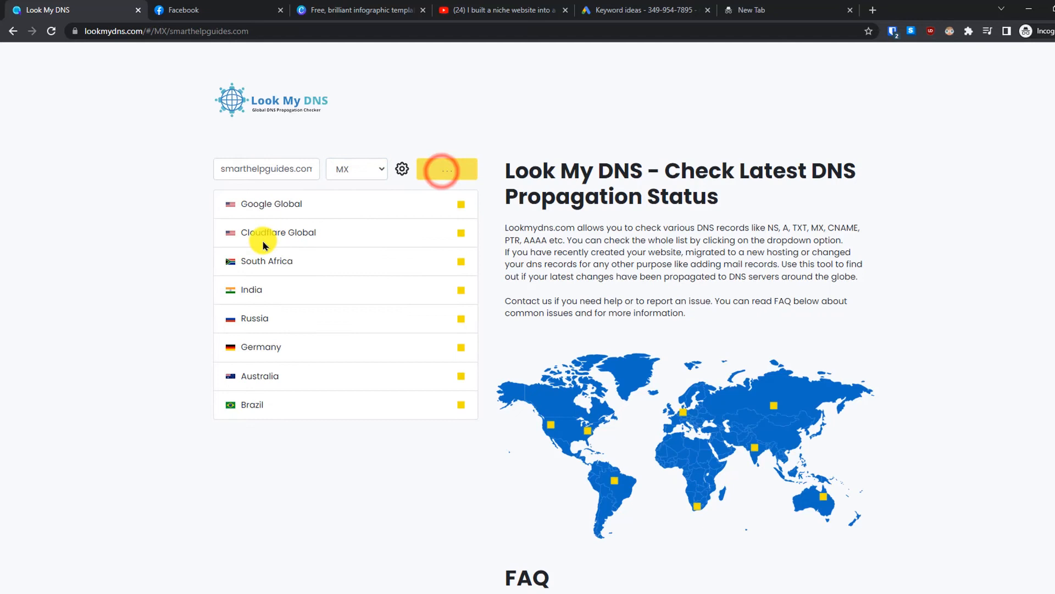
pyautogui.click(355, 168)
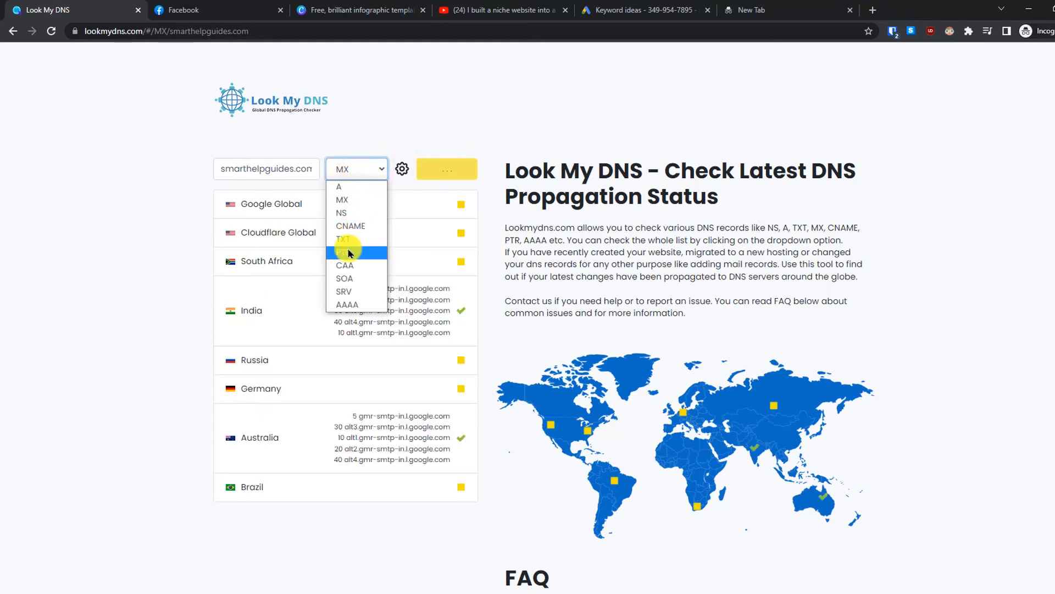
pyautogui.moveTo(344, 251)
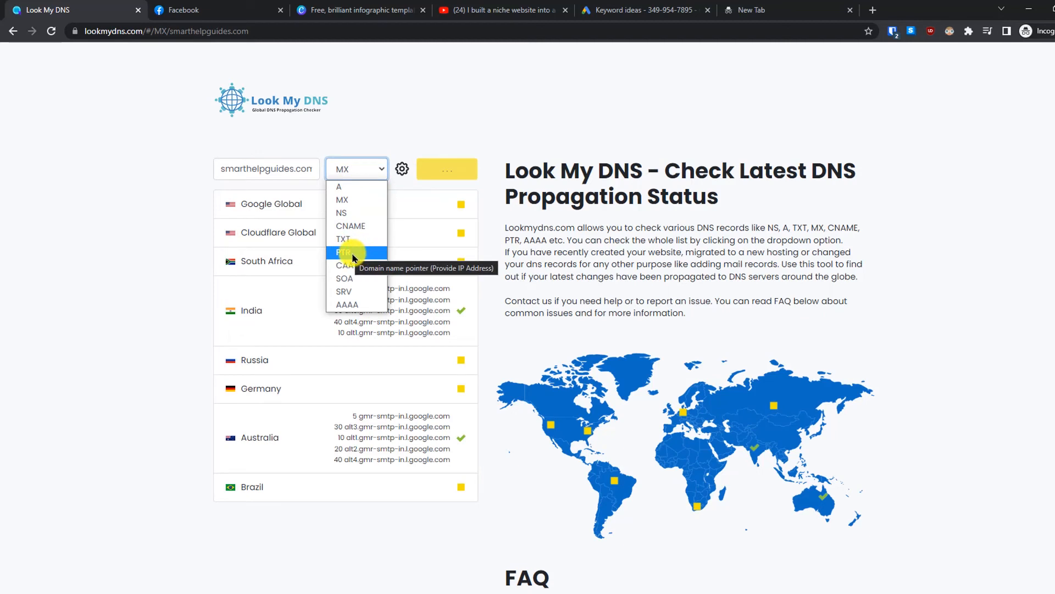